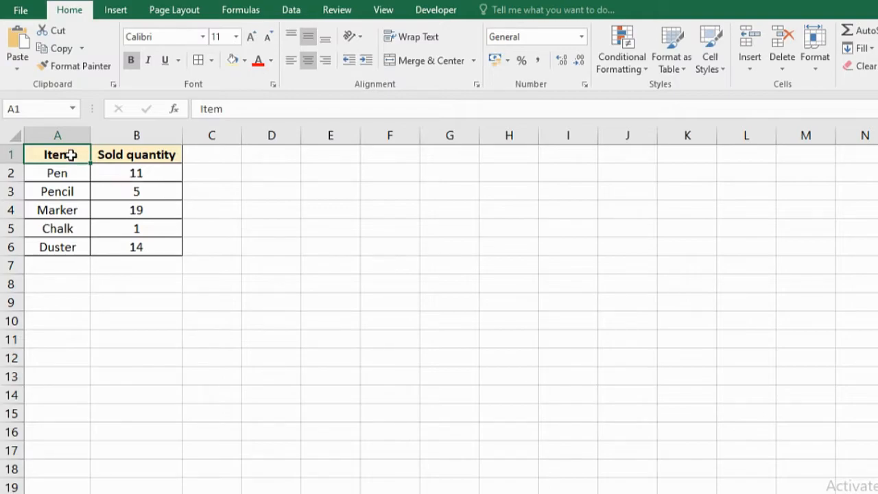
Insert a 2-D pie chart from the item and sold-quantity table A1:B6
{"action": "left_click_drag", "start_coordinate": [58, 153], "coordinate": [136, 209]}
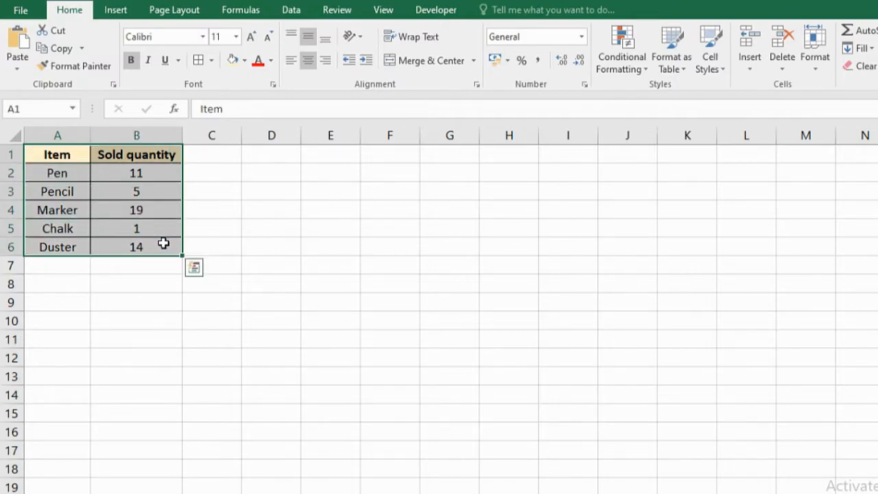
{"action": "left_click", "coordinate": [116, 9]}
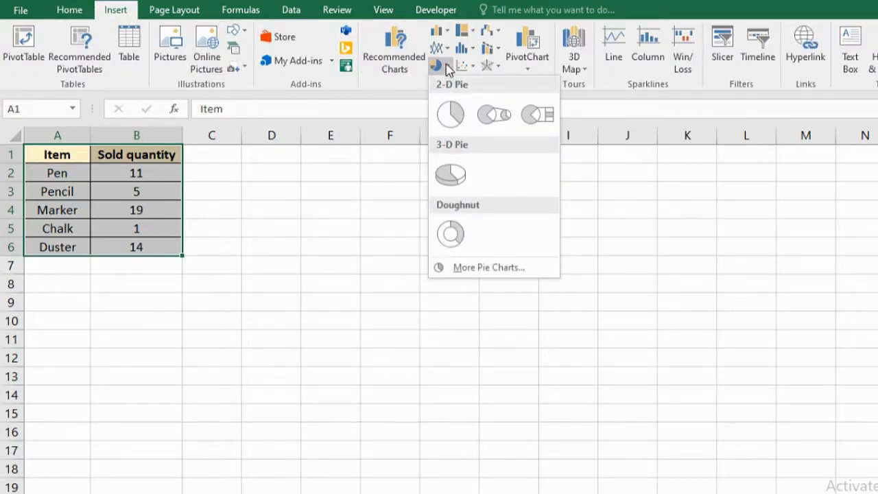
{"action": "left_click", "coordinate": [450, 233]}
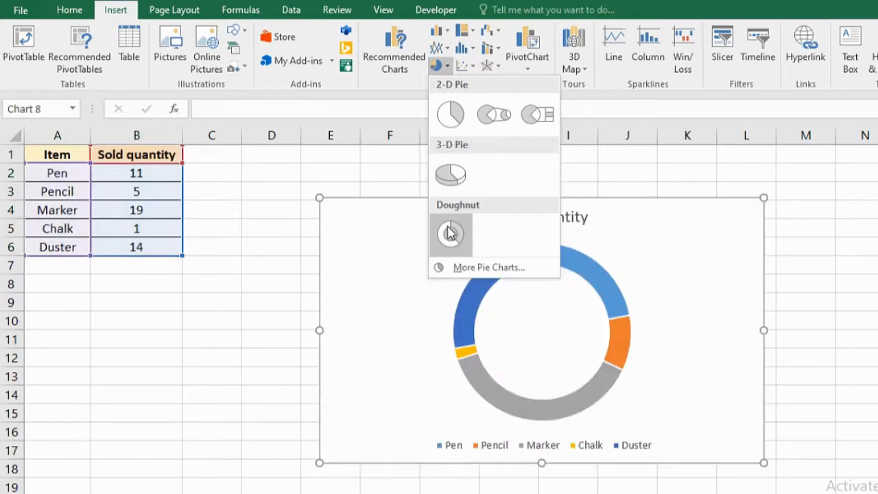
{"action": "mouse_move", "coordinate": [450, 175]}
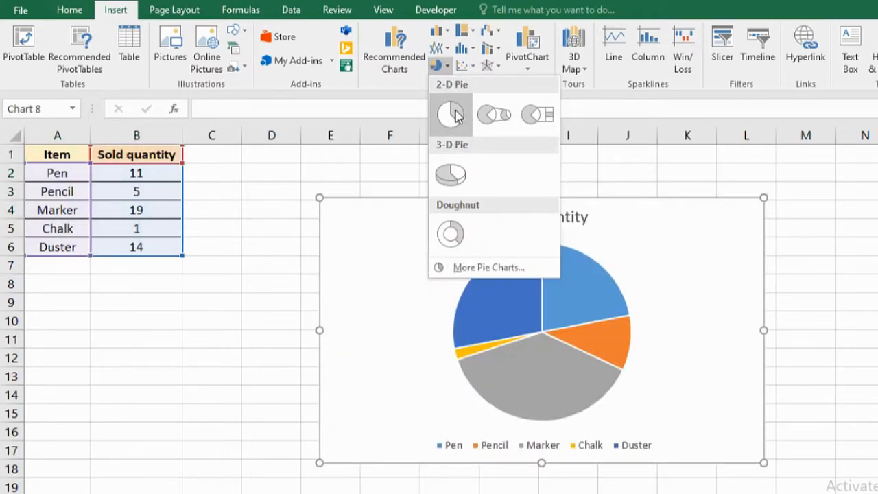
{"action": "left_click", "coordinate": [450, 114]}
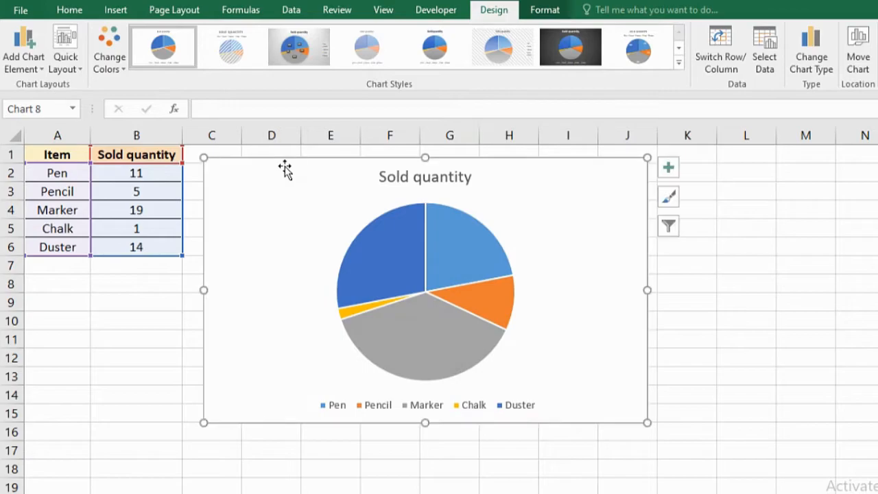
Edit the chart title text to read 'Sales - Stationary'
{"action": "left_click", "coordinate": [425, 177]}
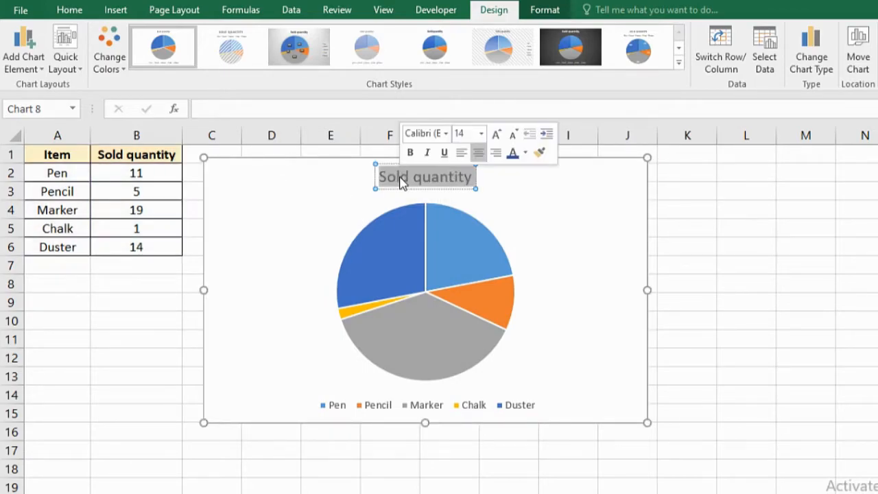
{"action": "mouse_move", "coordinate": [317, 230]}
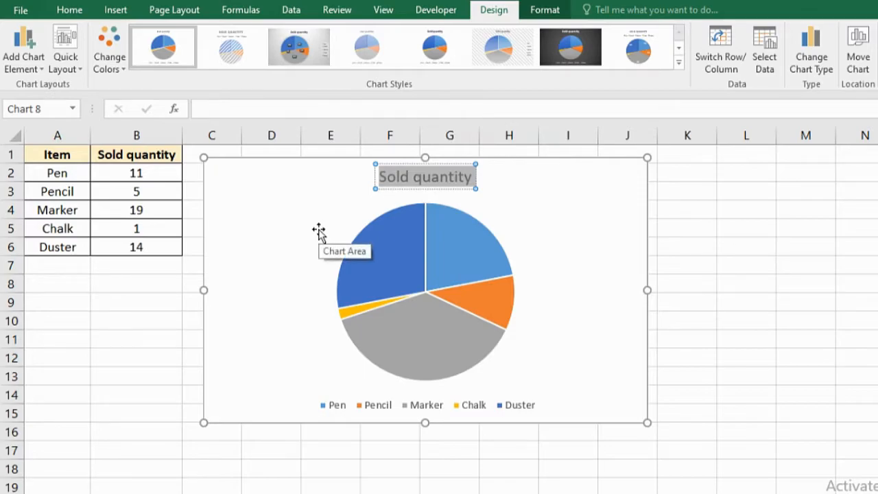
{"action": "type", "text": "Sales -"}
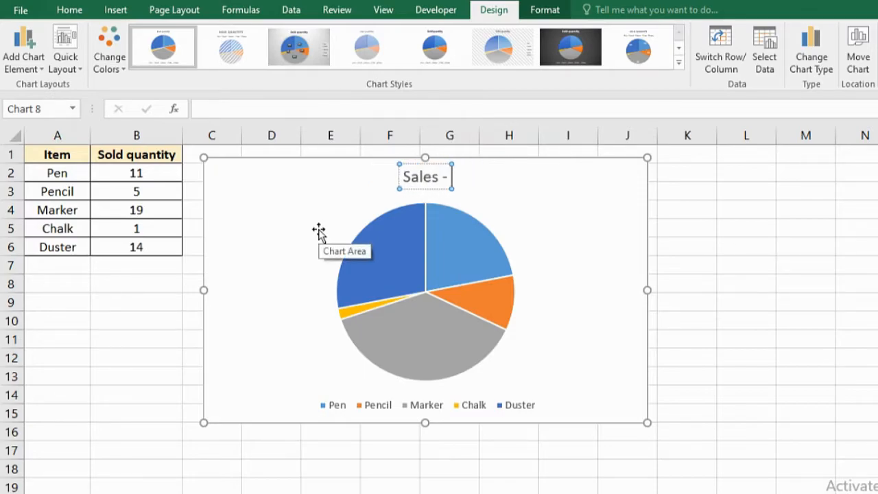
{"action": "type", "text": "Stationary"}
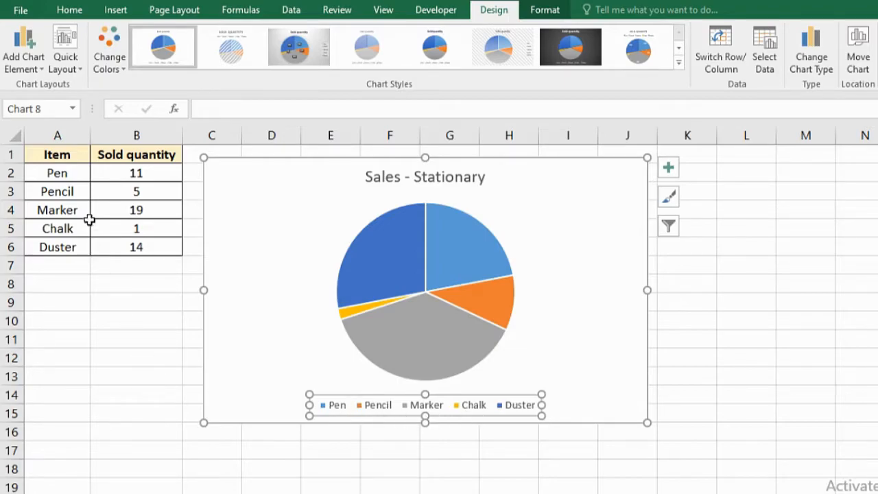
{"action": "mouse_move", "coordinate": [351, 404]}
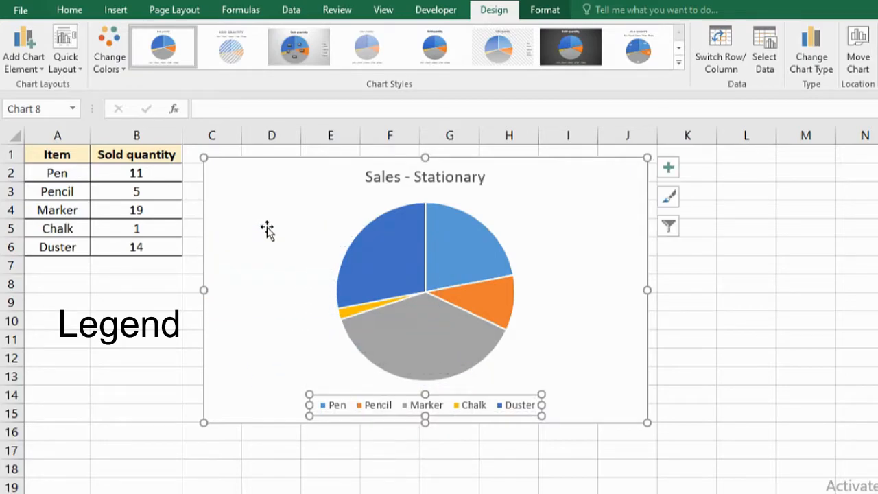
Drag the legend from beneath the pie to the right side as a vertical list
{"action": "left_click_drag", "start_coordinate": [425, 404], "coordinate": [291, 235]}
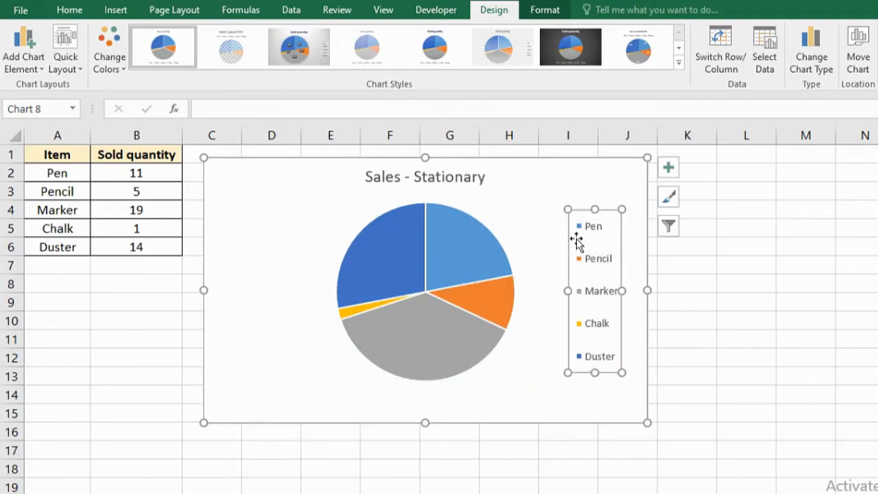
{"action": "mouse_move", "coordinate": [109, 52]}
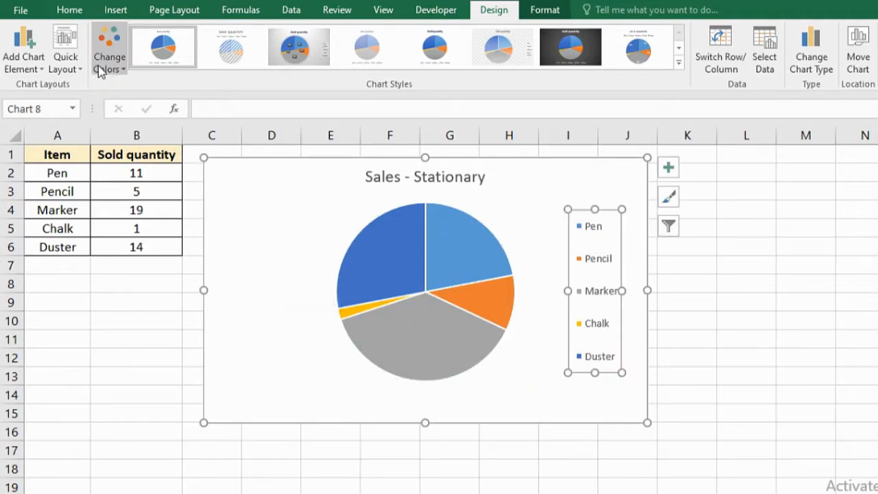
Apply a multicolour green, blue, yellow and navy palette to the pie slices via Change Colors
{"action": "left_click", "coordinate": [110, 48]}
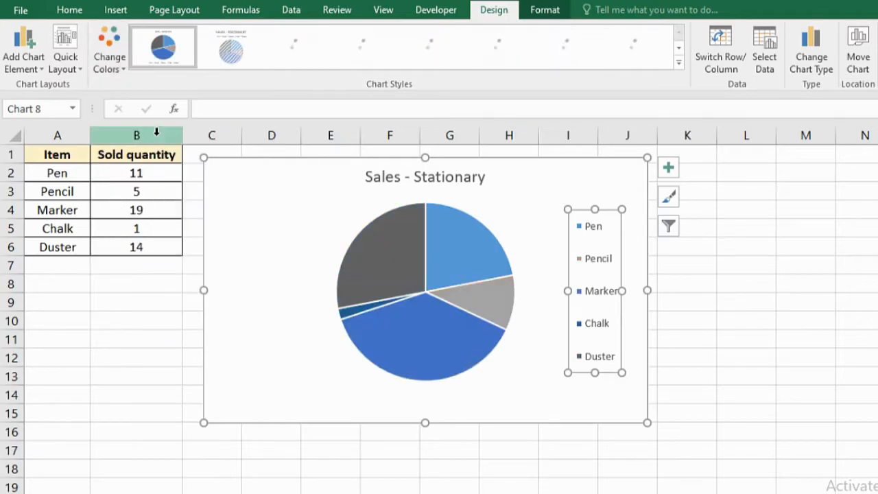
{"action": "left_click", "coordinate": [108, 48]}
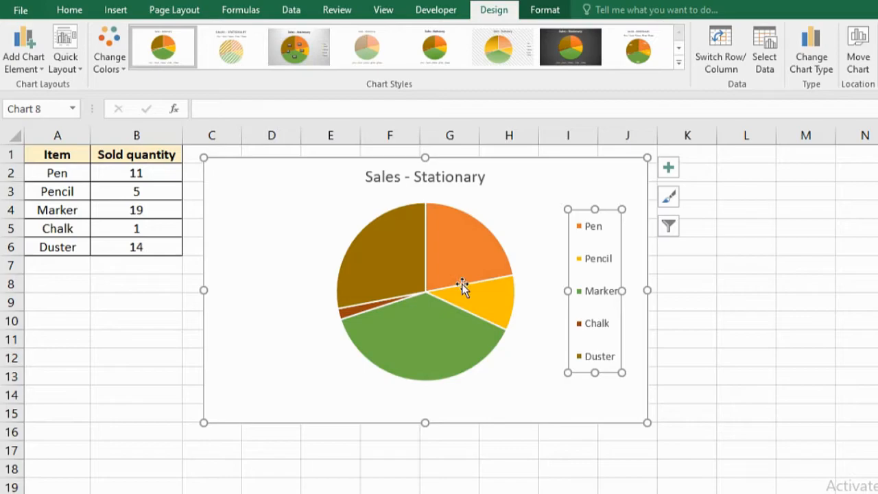
{"action": "left_click", "coordinate": [108, 53]}
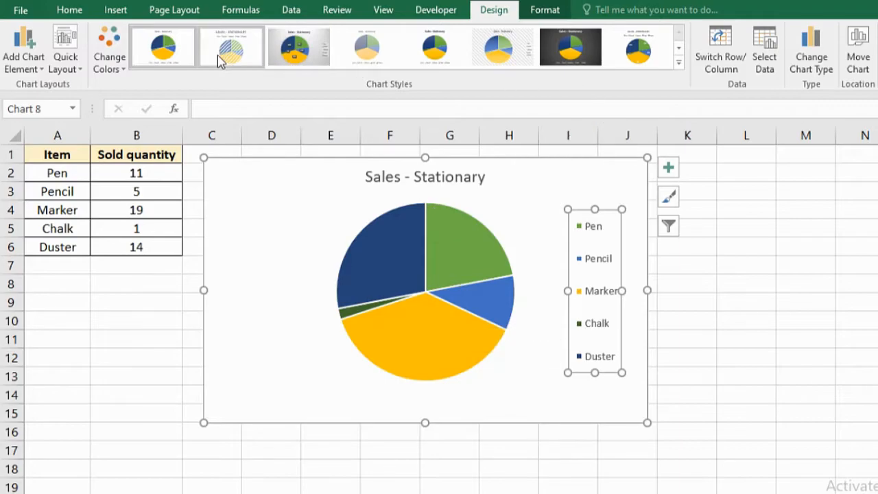
Browse the Chart Styles gallery and settle on the shaded style with dark percentage label boxes
{"action": "left_click", "coordinate": [230, 46]}
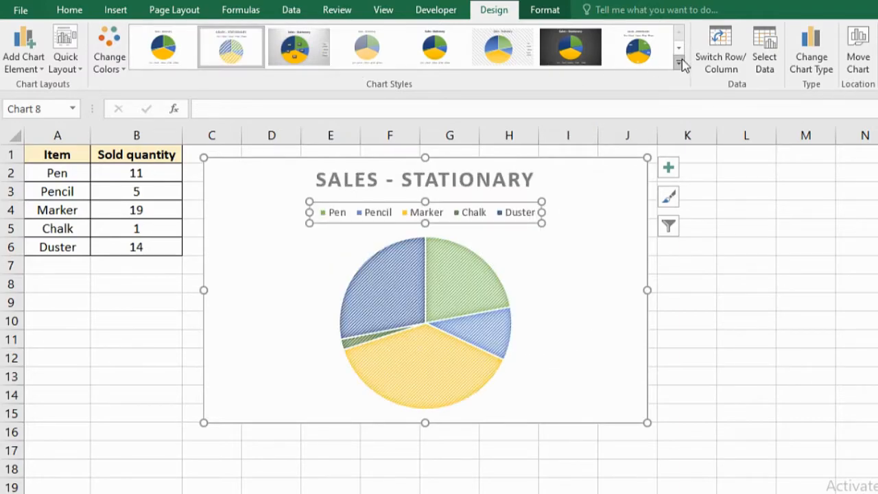
{"action": "left_click", "coordinate": [299, 47]}
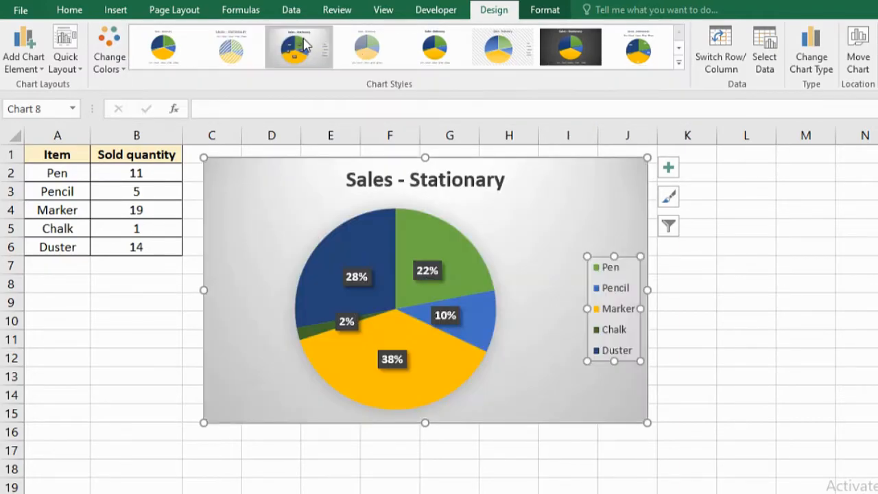
{"action": "left_click", "coordinate": [366, 46]}
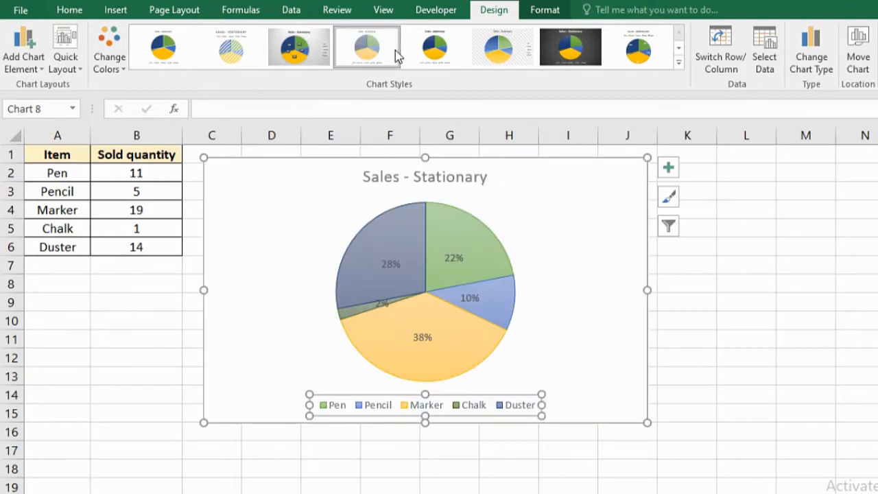
{"action": "left_click", "coordinate": [502, 47]}
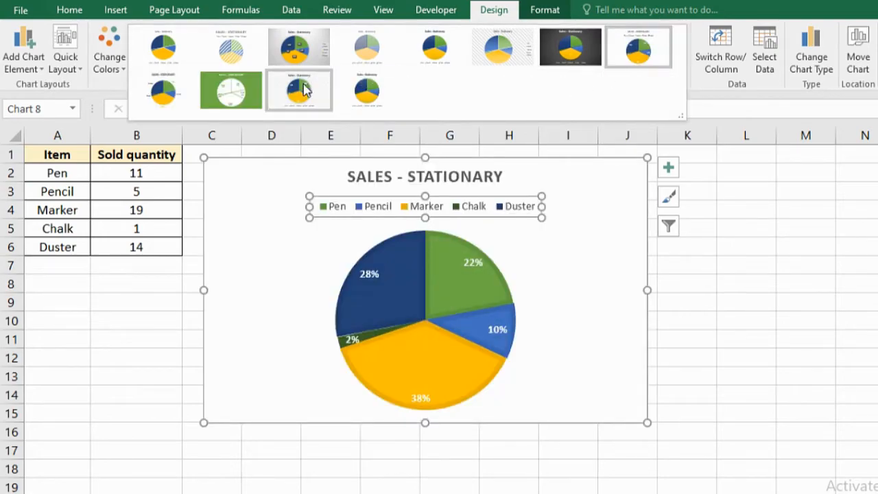
{"action": "left_click", "coordinate": [299, 89]}
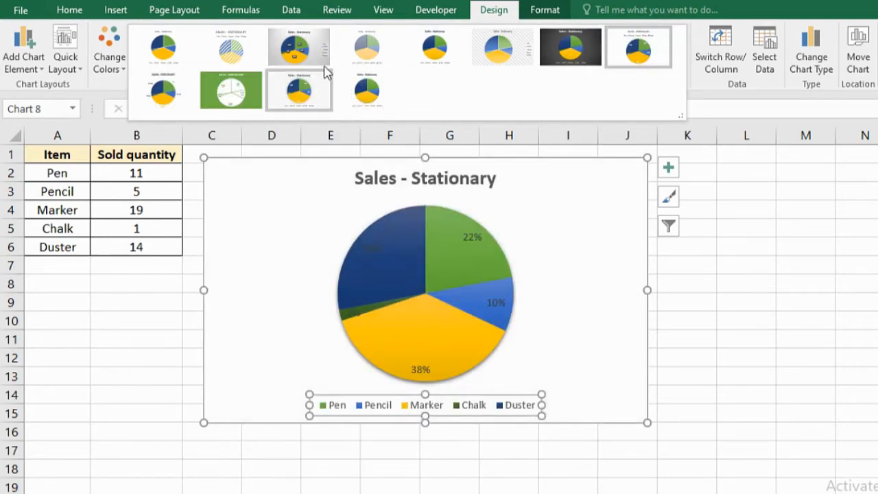
{"action": "left_click", "coordinate": [299, 47]}
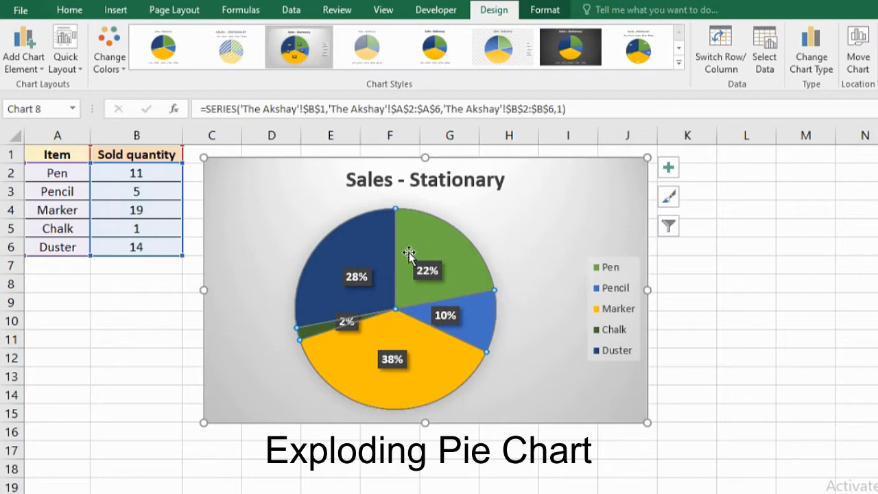
{"action": "mouse_move", "coordinate": [363, 253]}
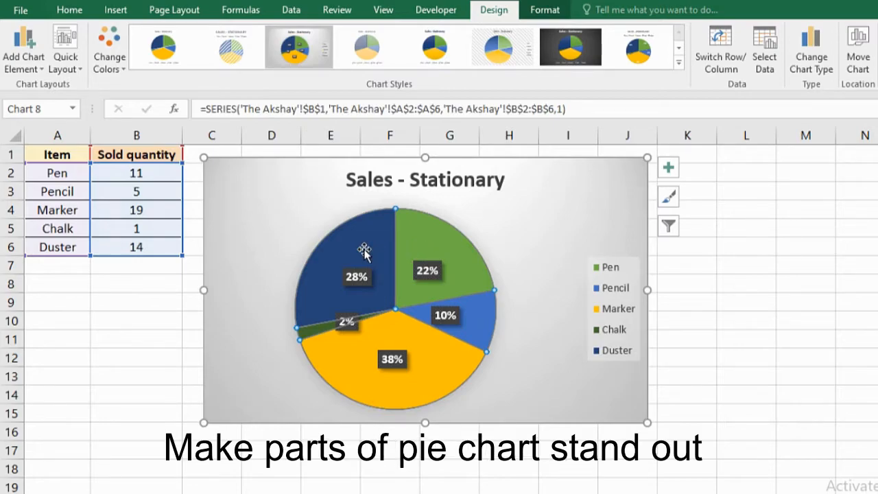
{"action": "left_click_drag", "start_coordinate": [364, 250], "coordinate": [313, 231]}
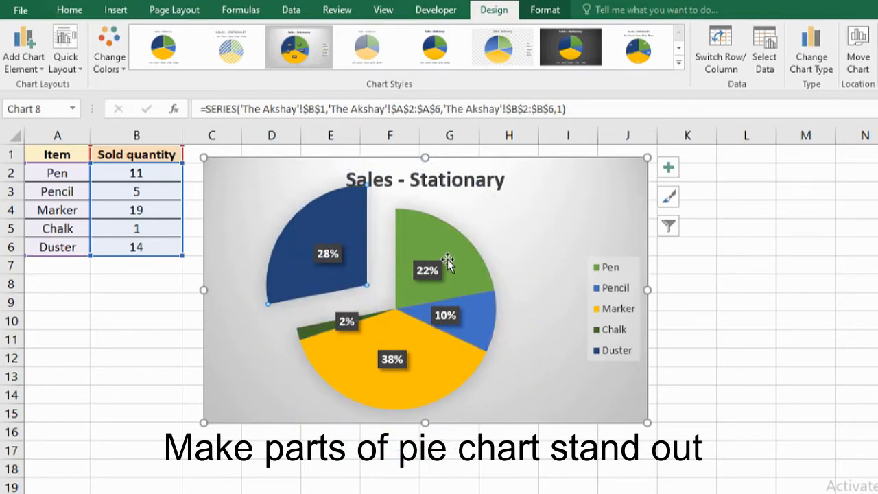
{"action": "left_click_drag", "start_coordinate": [450, 316], "coordinate": [510, 336]}
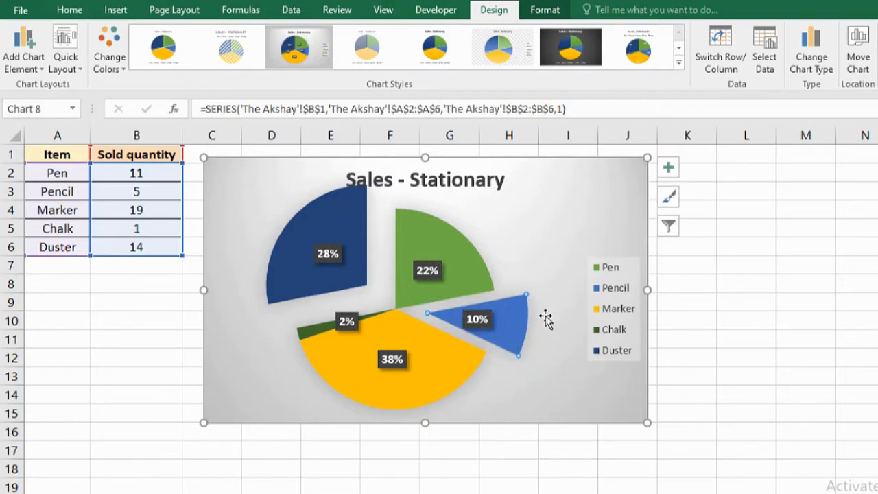
{"action": "mouse_move", "coordinate": [406, 340]}
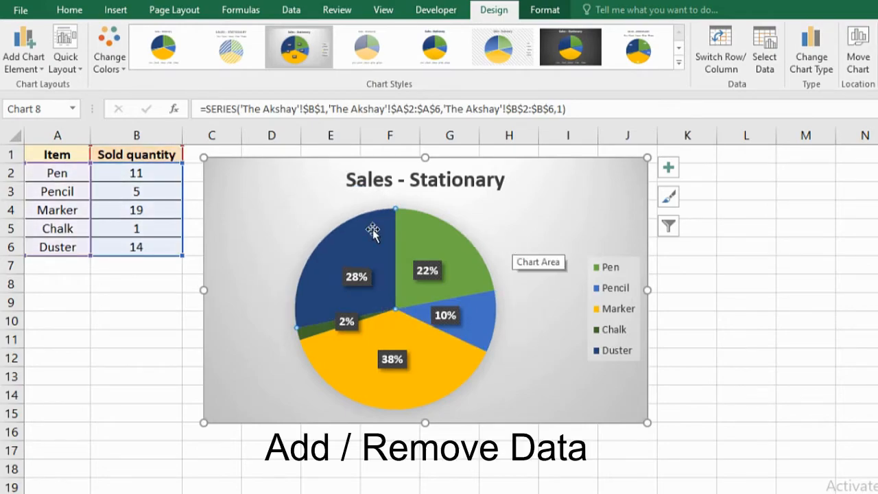
Change the chart's data range to A1:B4 so only Pen, Pencil and Marker are plotted
{"action": "right_click", "coordinate": [373, 231]}
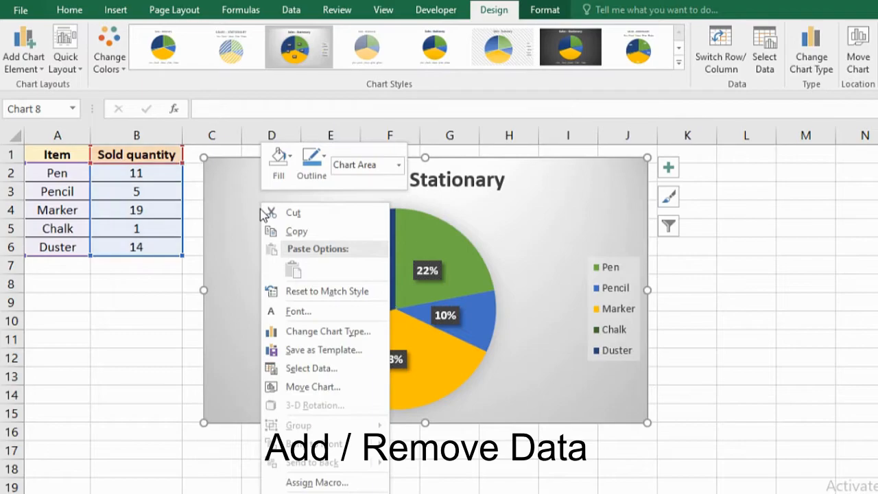
{"action": "left_click", "coordinate": [313, 371]}
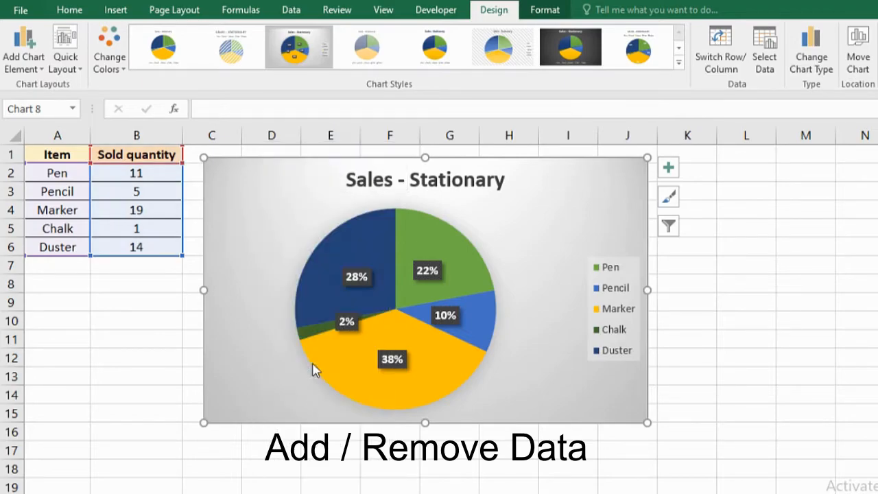
{"action": "left_click", "coordinate": [764, 48]}
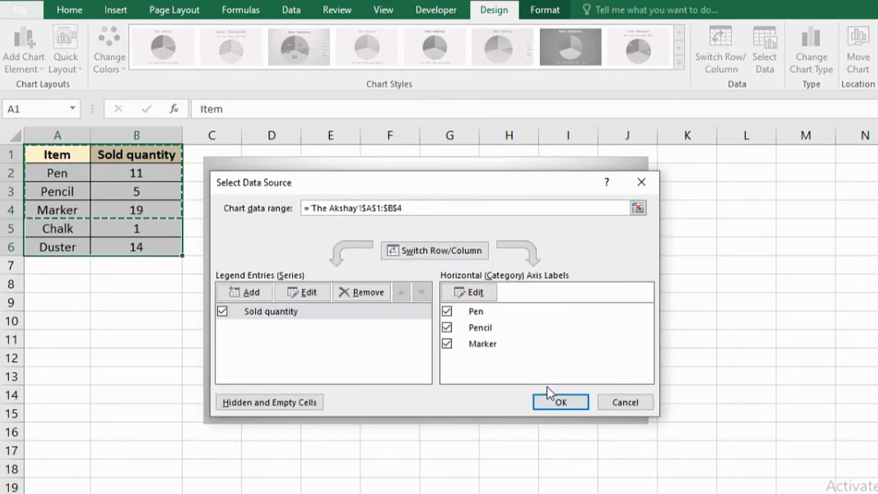
{"action": "left_click", "coordinate": [559, 402]}
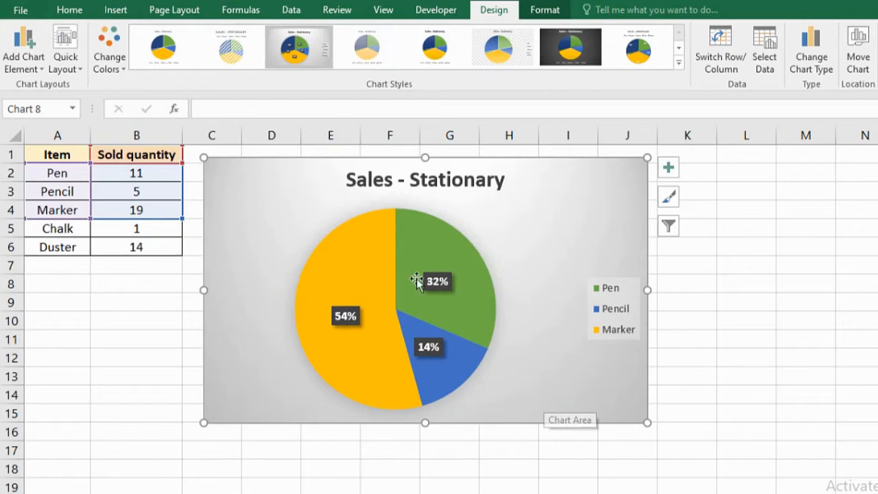
{"action": "mouse_move", "coordinate": [143, 192]}
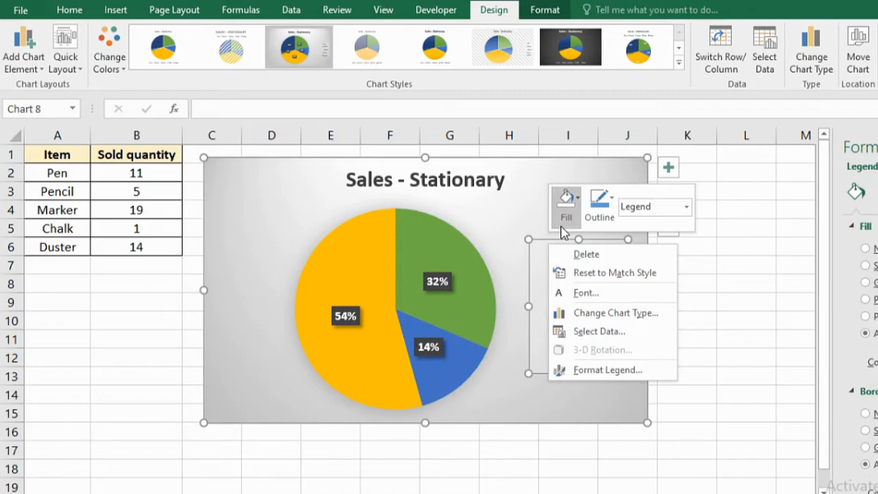
Increase the legend font size by two spinner steps in the Font dialog and confirm
{"action": "left_click", "coordinate": [584, 294]}
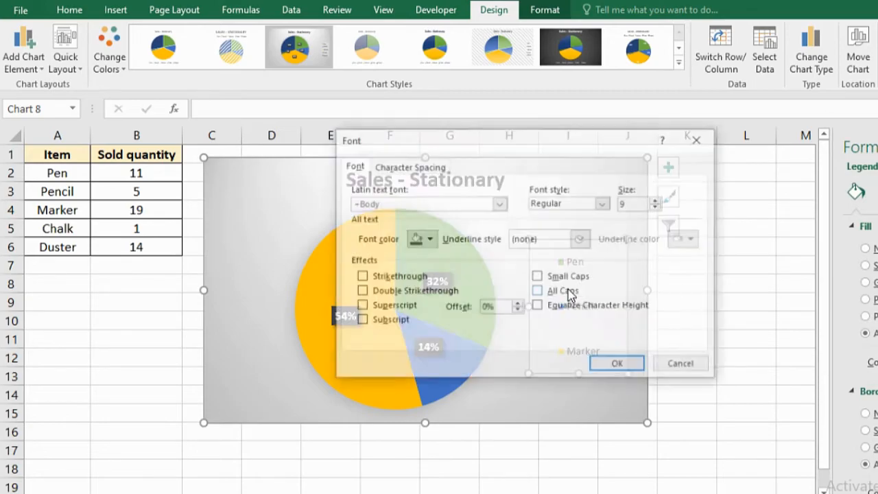
{"action": "left_click", "coordinate": [656, 200]}
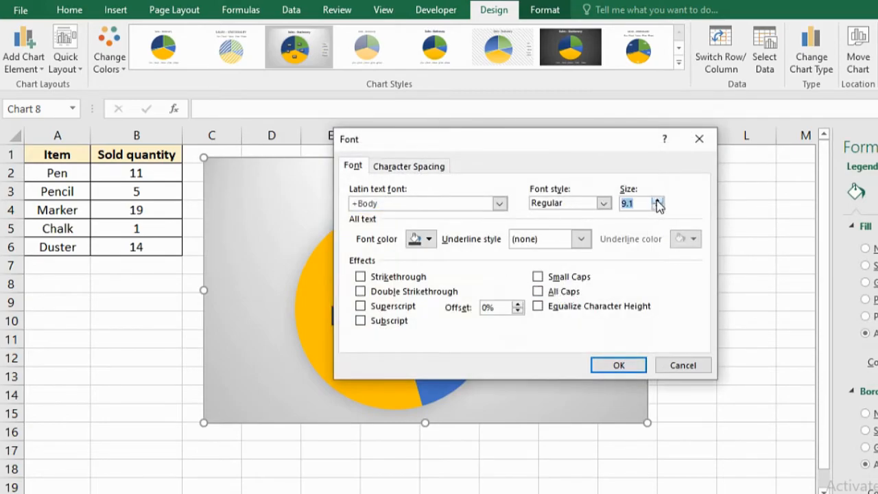
{"action": "left_click", "coordinate": [661, 199]}
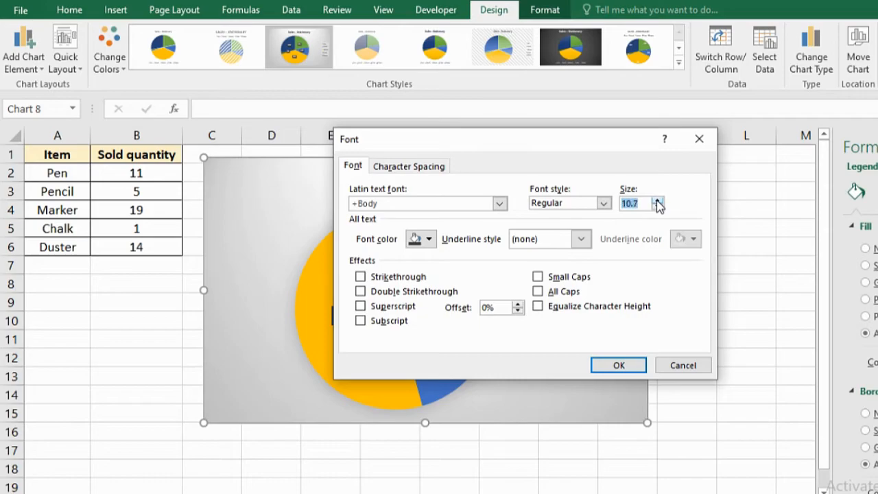
{"action": "left_click", "coordinate": [617, 365]}
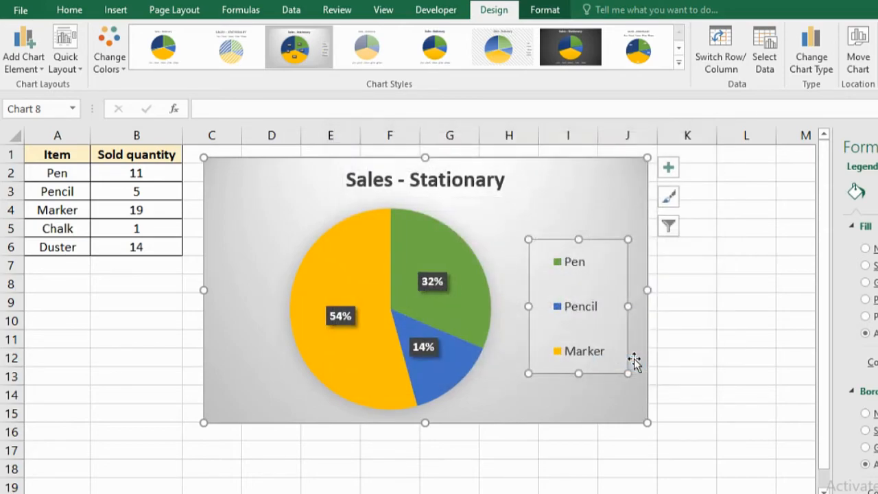
{"action": "left_click", "coordinate": [426, 179]}
{"action": "type", "text": "24"}
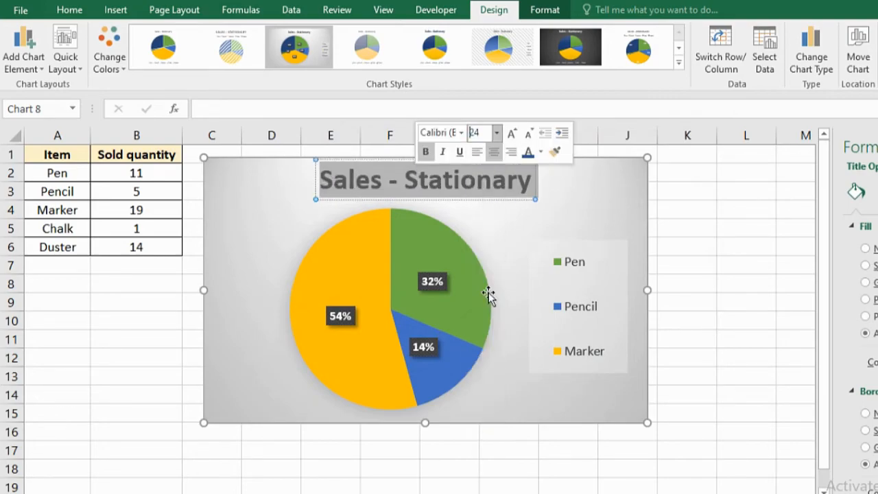
Show the Fill colour dropdown for the chart's background area
{"action": "left_click", "coordinate": [135, 282]}
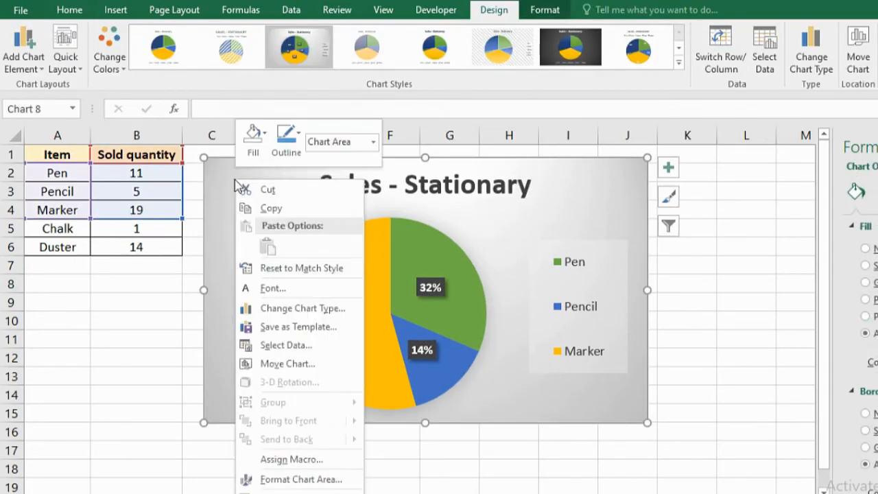
{"action": "left_click", "coordinate": [252, 135]}
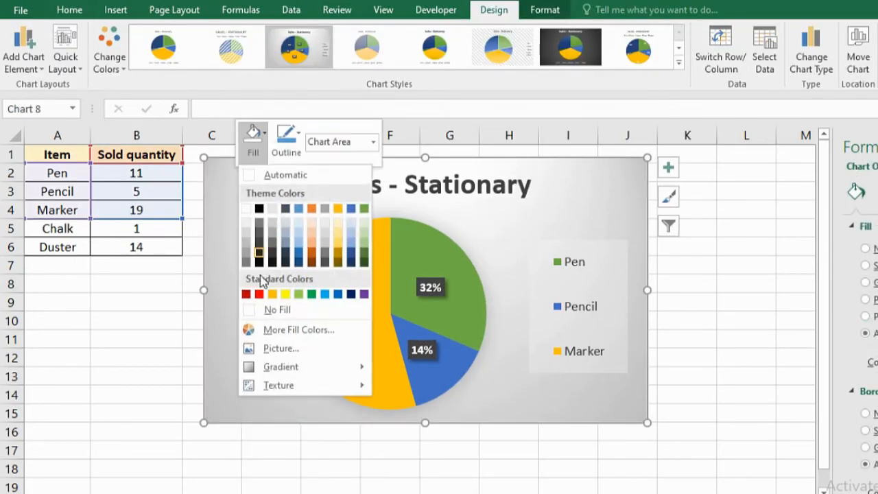